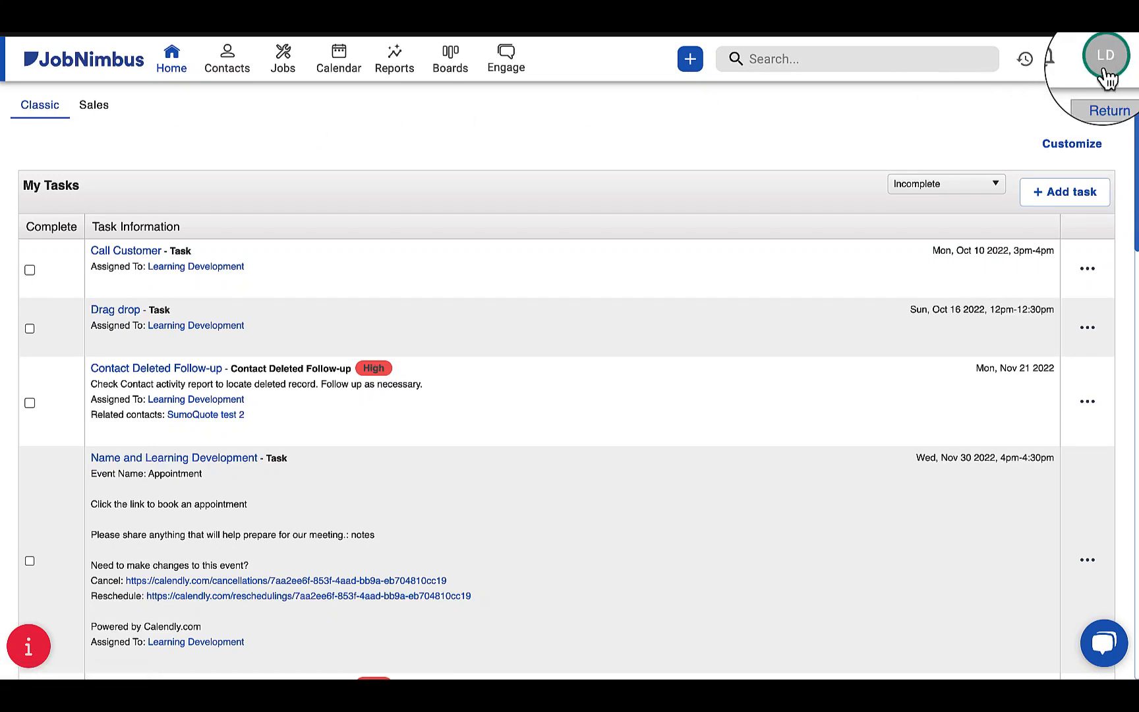
# Reach the Automation settings page from the profile menu.
pyautogui.click(1106, 55)
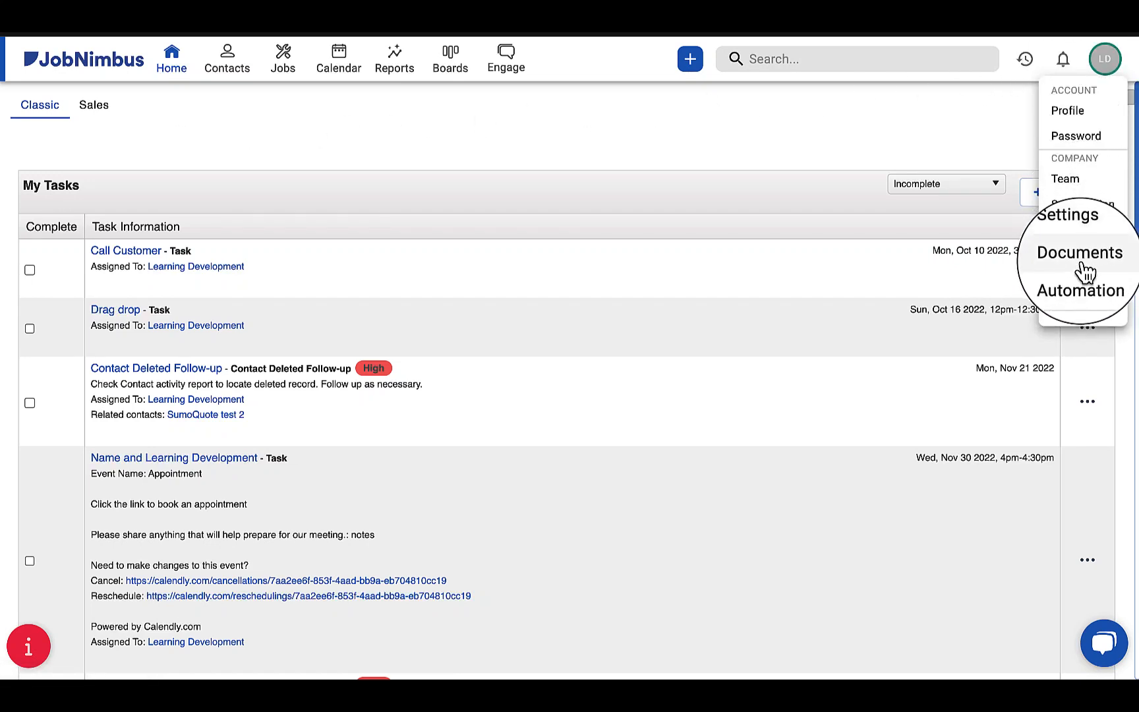
pyautogui.click(1080, 290)
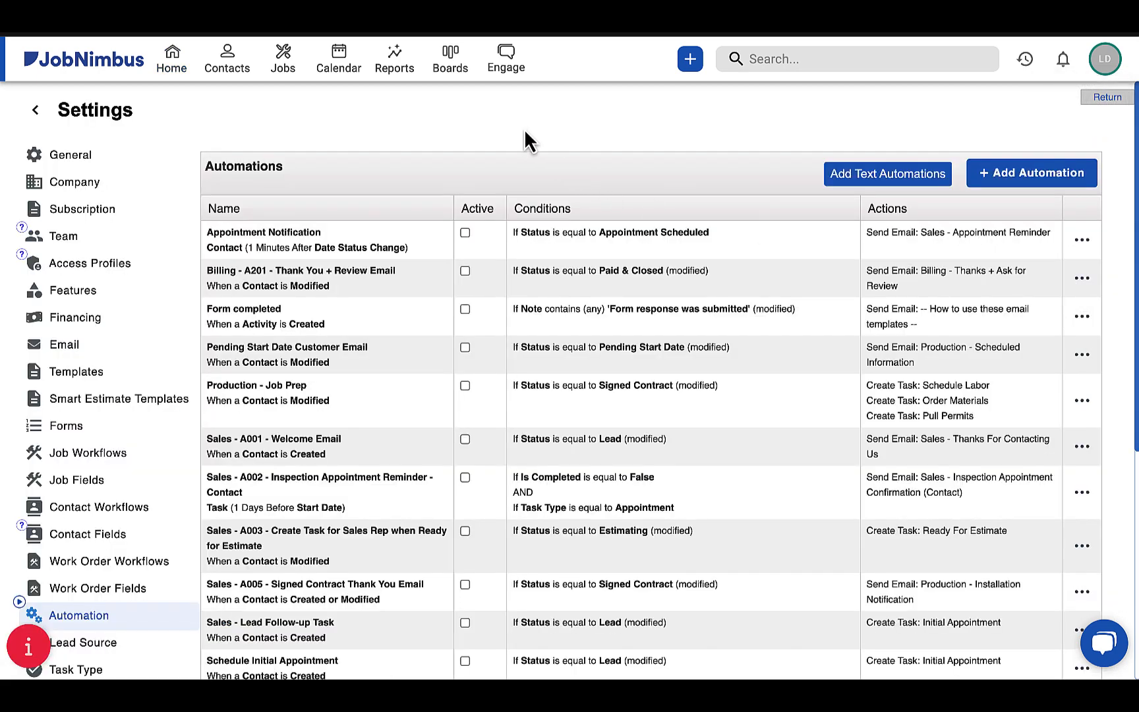
pyautogui.moveTo(523, 111)
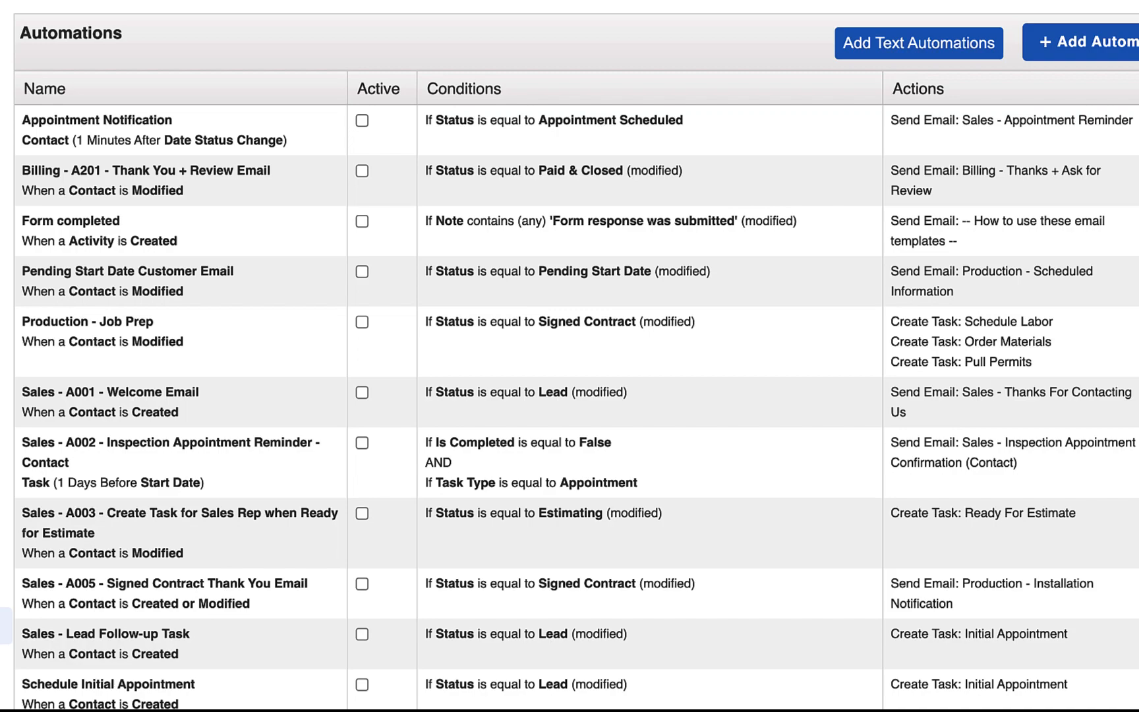
pyautogui.click(151, 331)
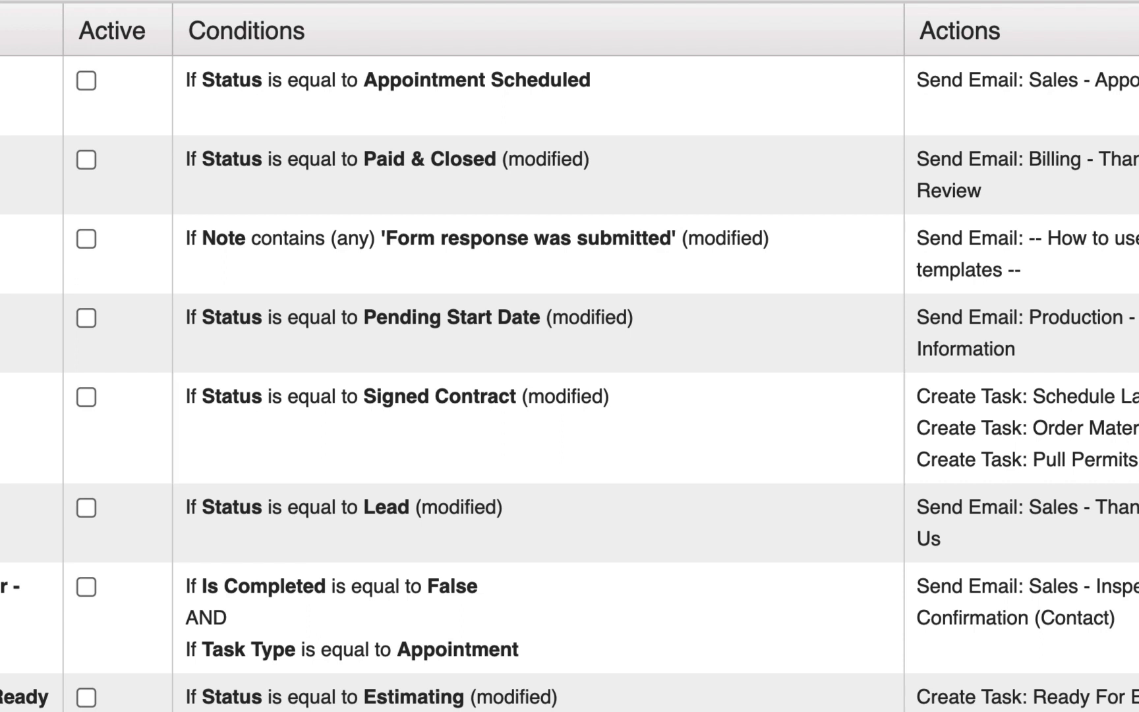
pyautogui.hscroll(3)
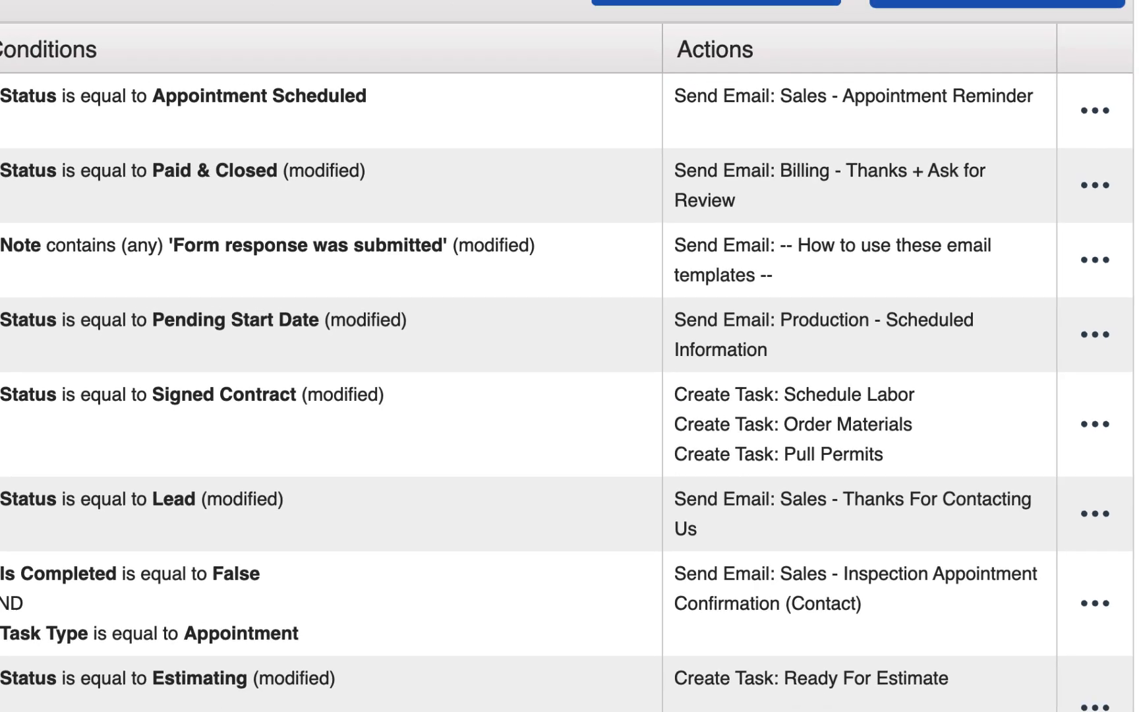
pyautogui.click(464, 385)
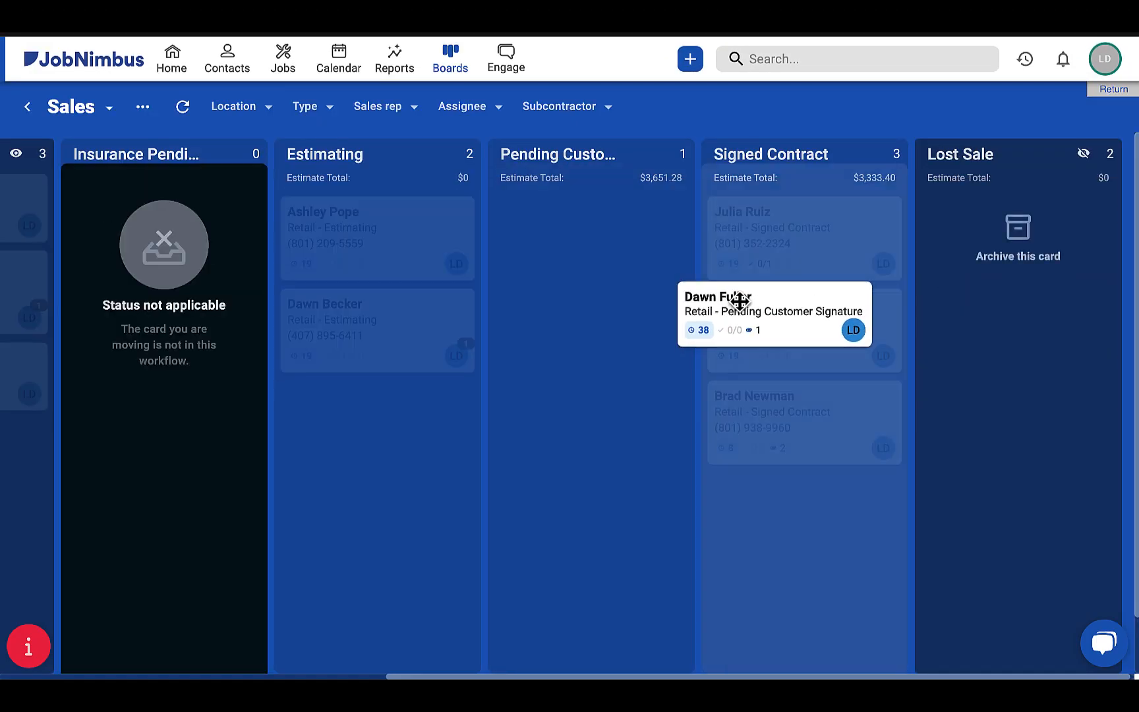
pyautogui.moveTo(774, 314); pyautogui.dragTo(804, 506)
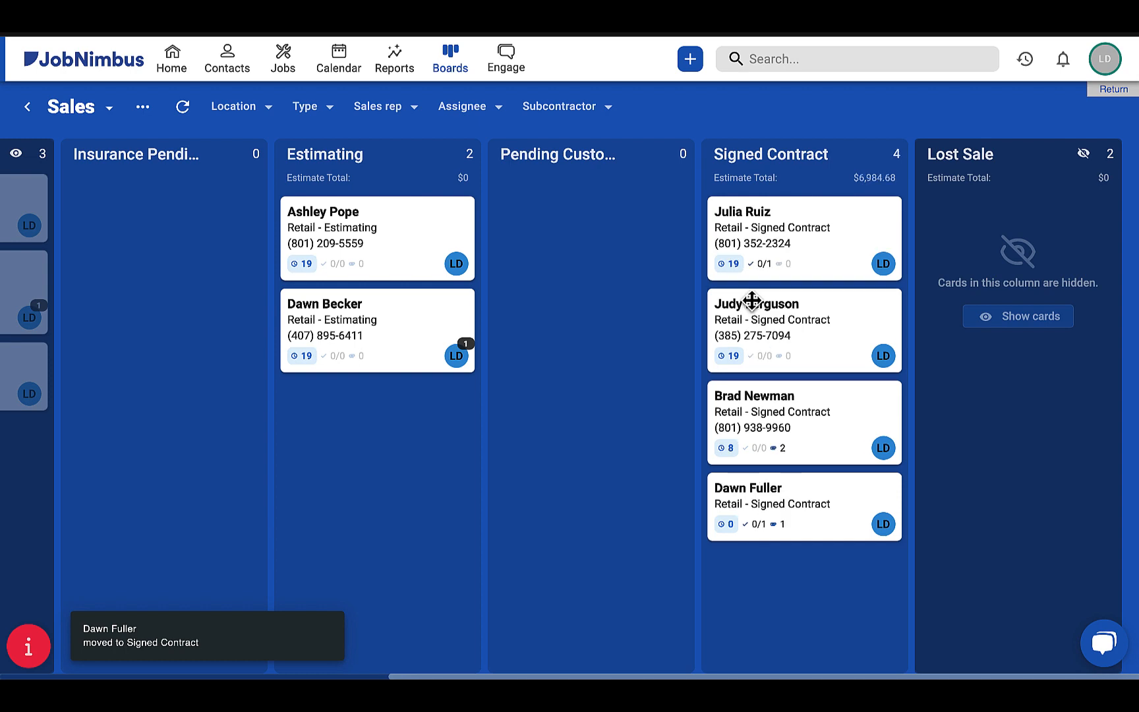
pyautogui.click(748, 487)
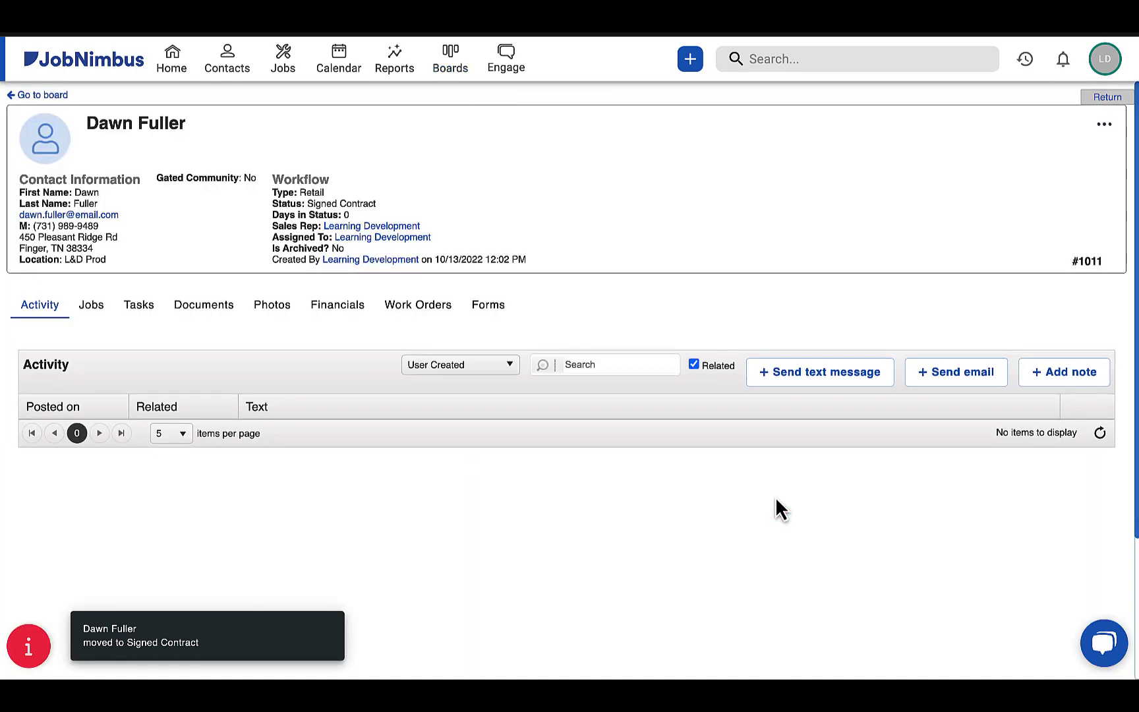
pyautogui.click(139, 305)
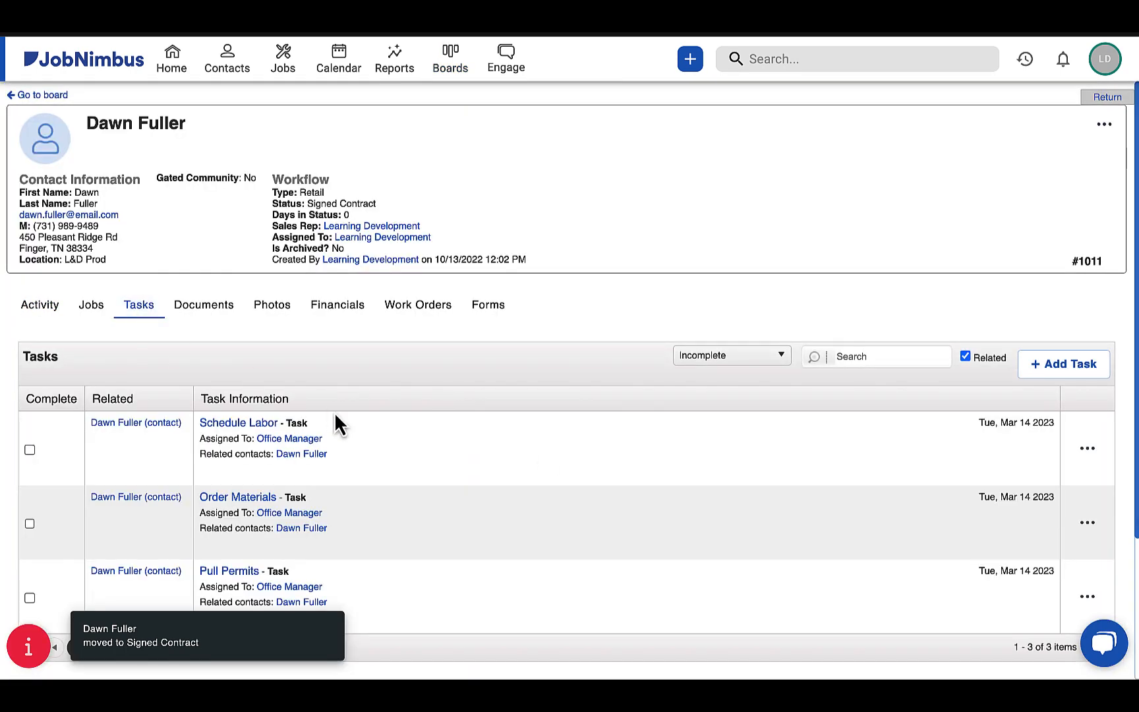